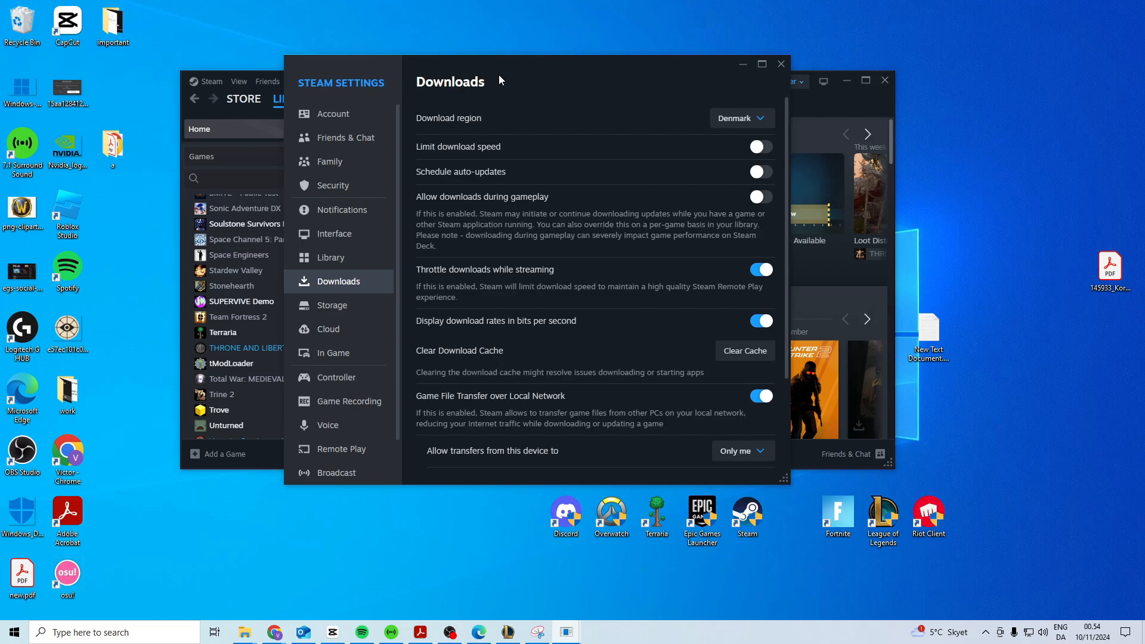
- Clear Steam's download cache from the Downloads settings page
{"action": "left_click", "coordinate": [211, 82]}
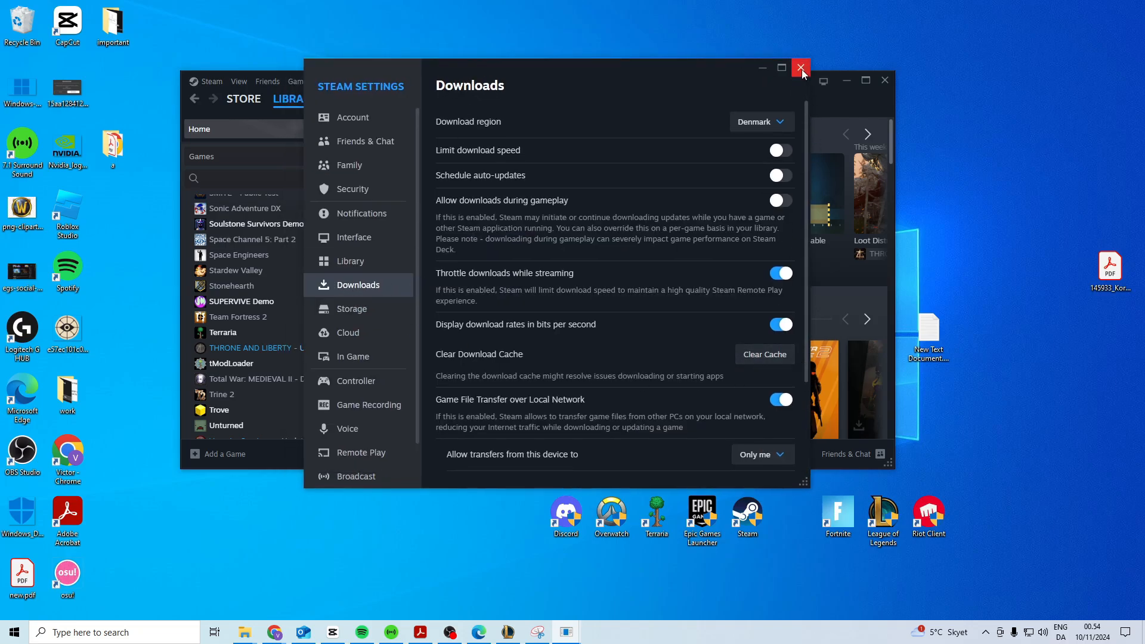
- Close Steam Settings and open Terraria's Properties from the library
{"action": "left_click", "coordinate": [800, 68]}
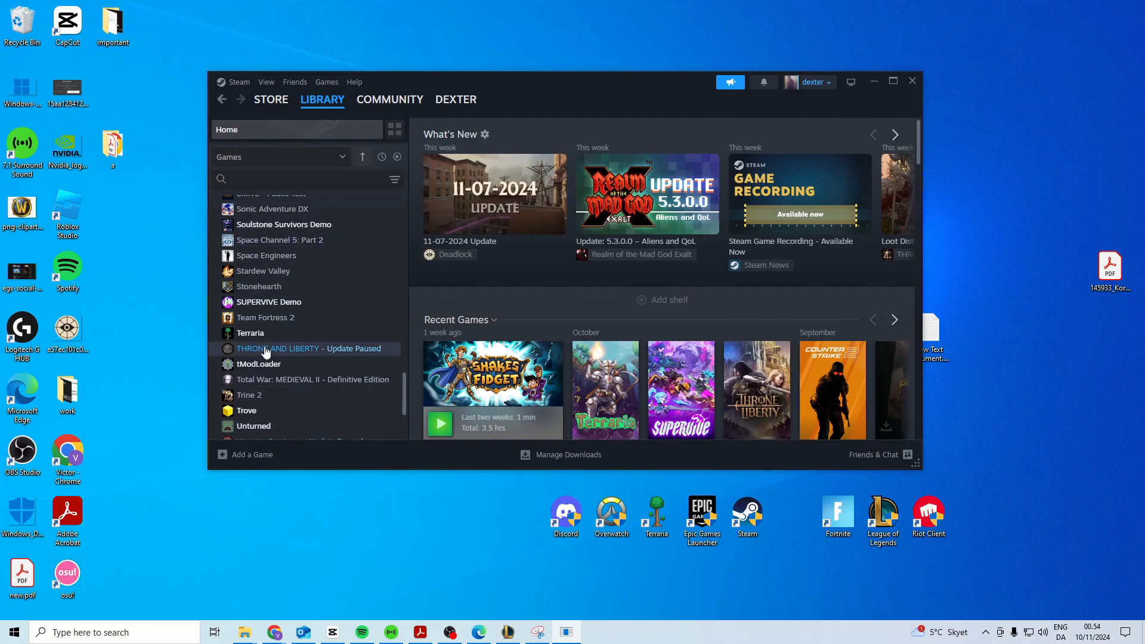
{"action": "left_click", "coordinate": [251, 333]}
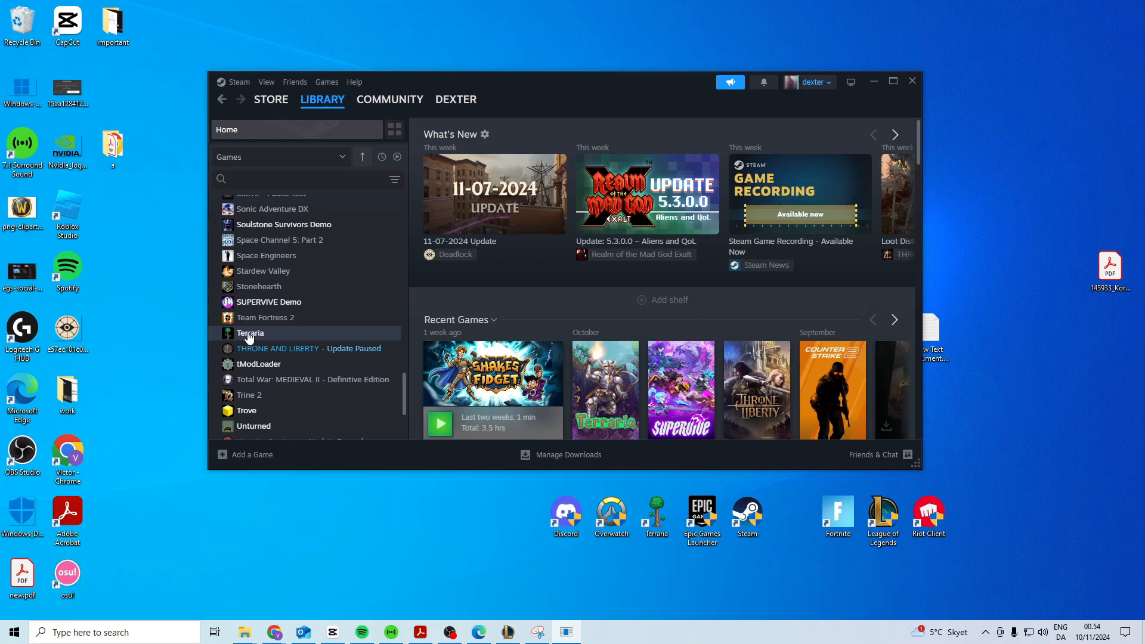
{"action": "right_click", "coordinate": [251, 333]}
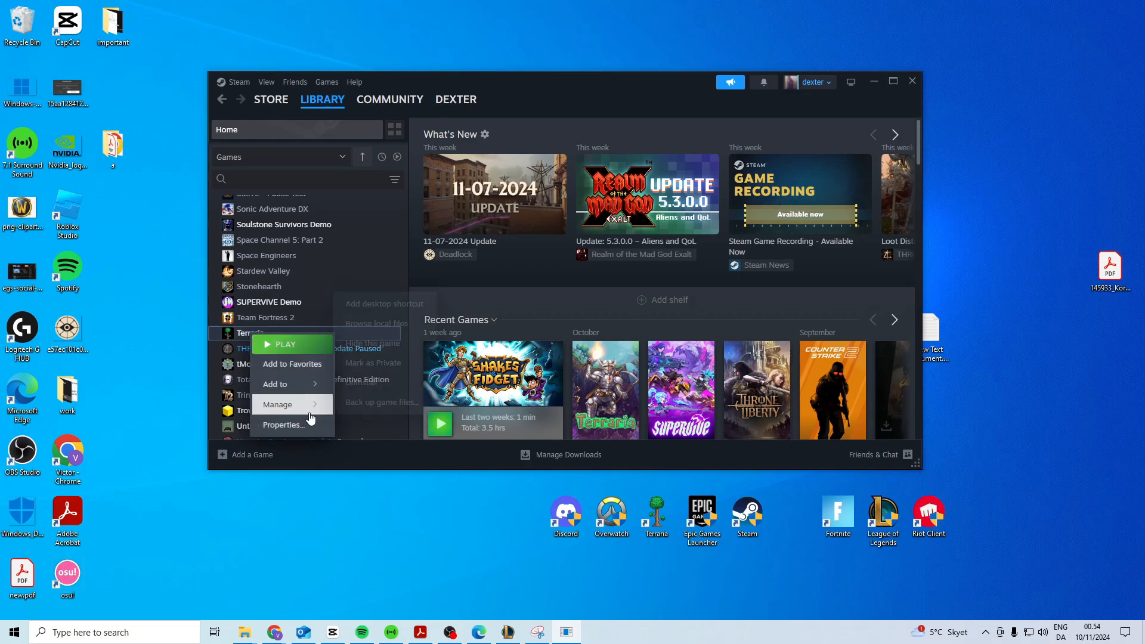
{"action": "left_click", "coordinate": [283, 424]}
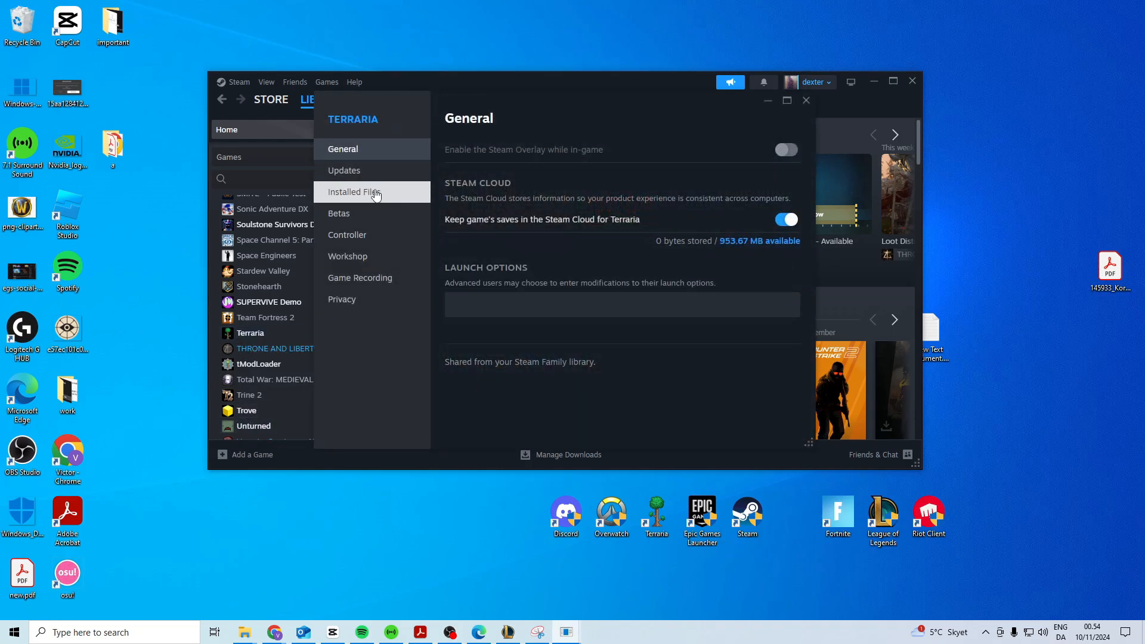
- Browse Terraria's install folder from the Installed Files page
{"action": "left_click", "coordinate": [354, 192]}
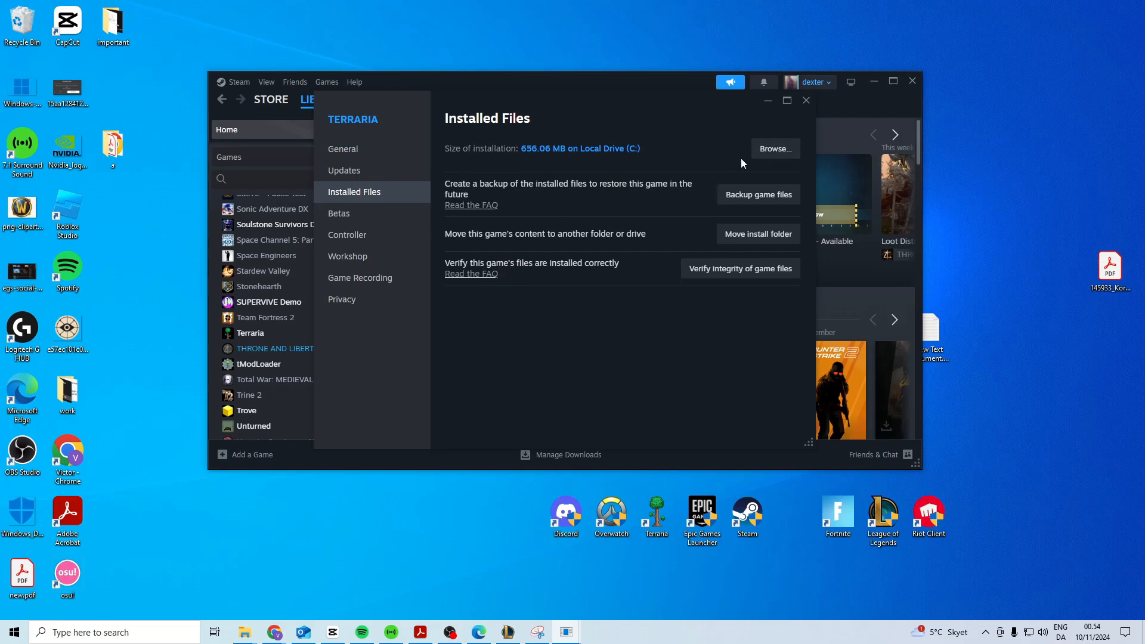
{"action": "left_click", "coordinate": [774, 149]}
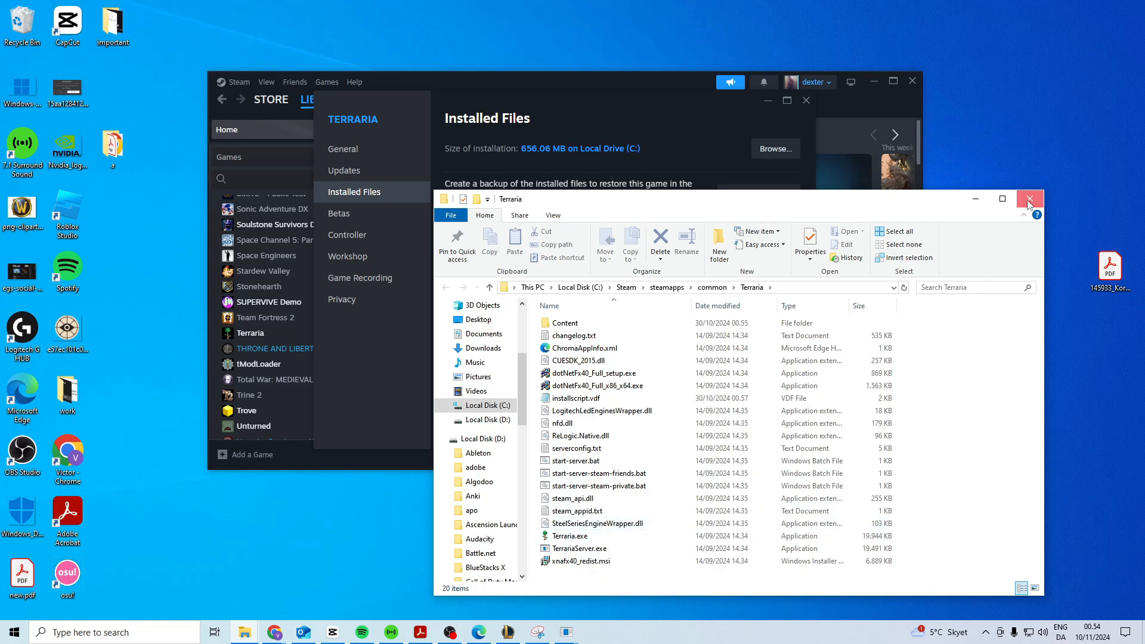
- Close the Terraria install folder window to return to Installed Files
{"action": "left_click", "coordinate": [1029, 199]}
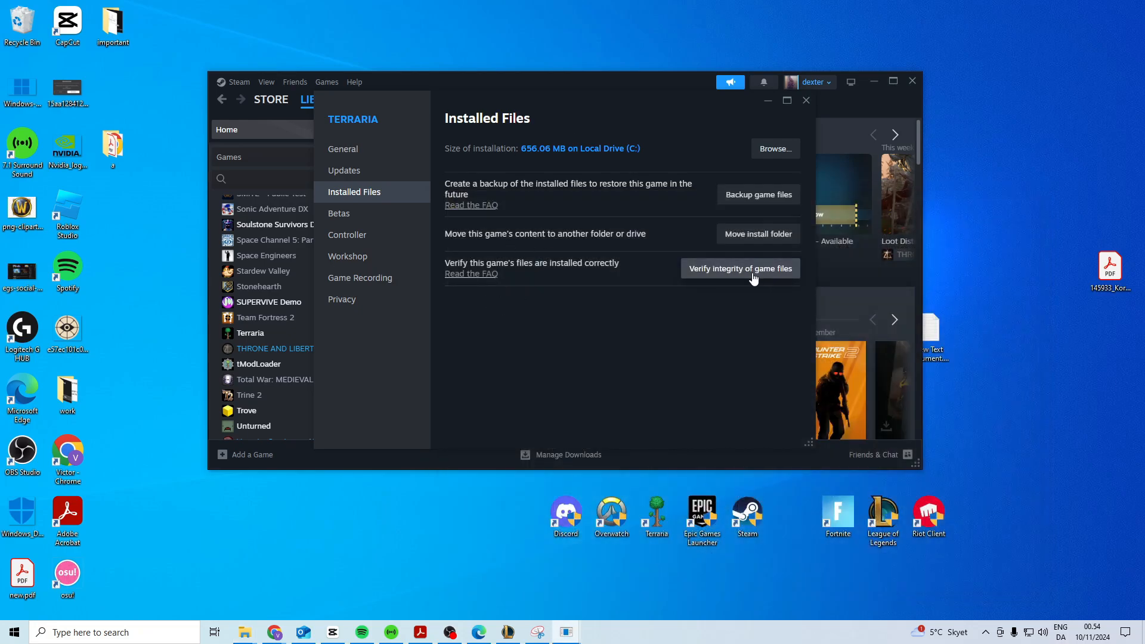
{"action": "mouse_move", "coordinate": [605, 173]}
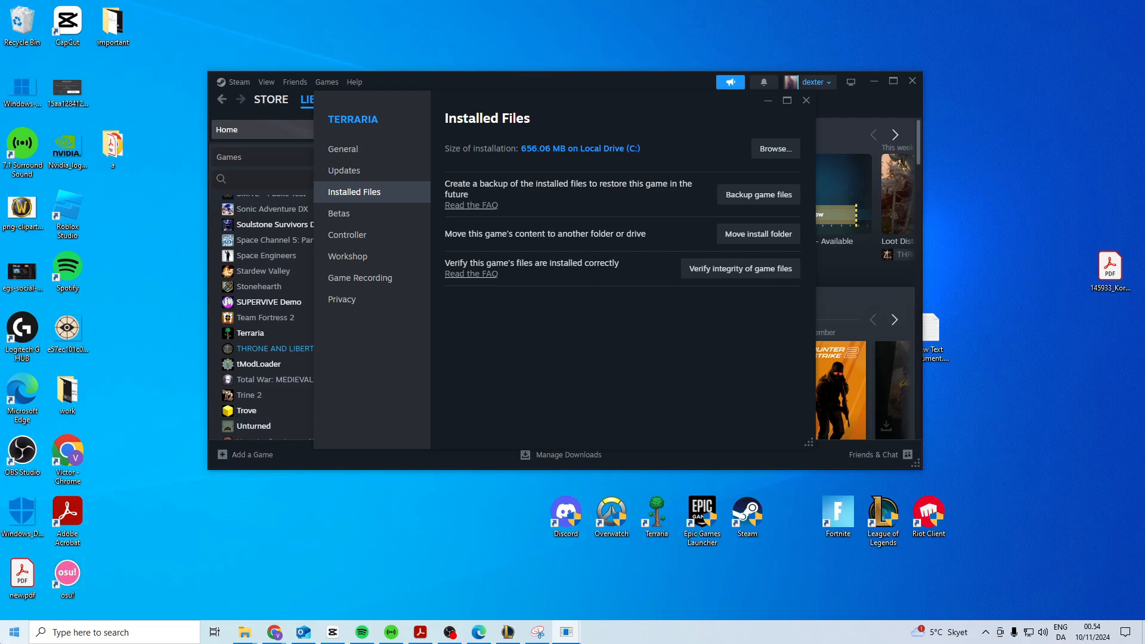
- Review the game folders in Documents, then close File Explorer
{"action": "type", "text": "d"}
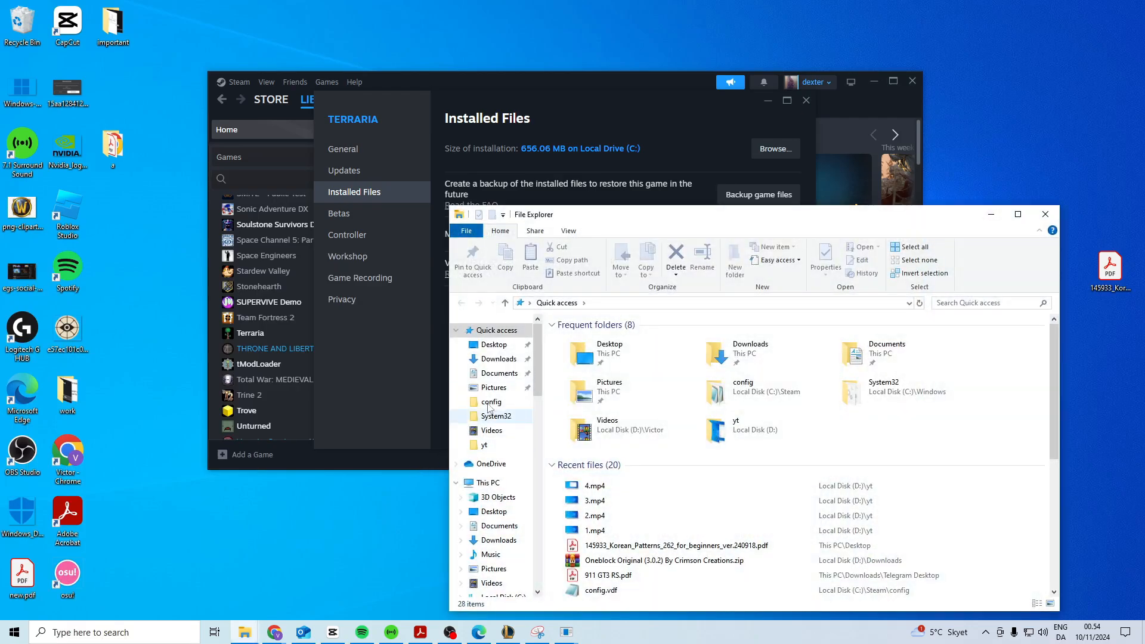
{"action": "left_click", "coordinate": [500, 373]}
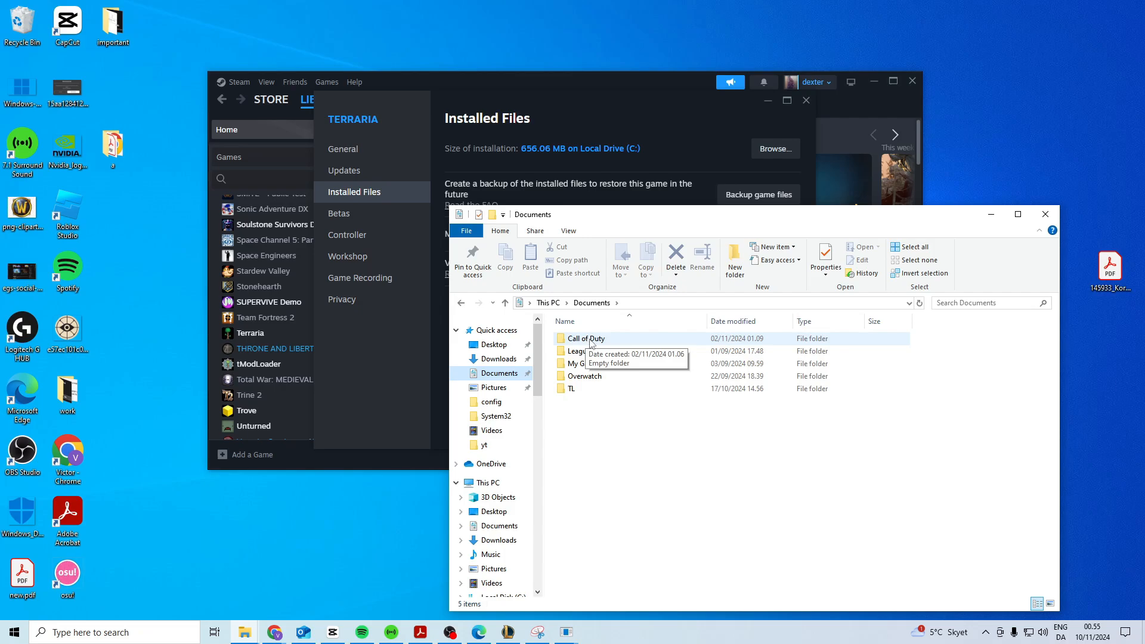
{"action": "left_click", "coordinate": [1044, 214]}
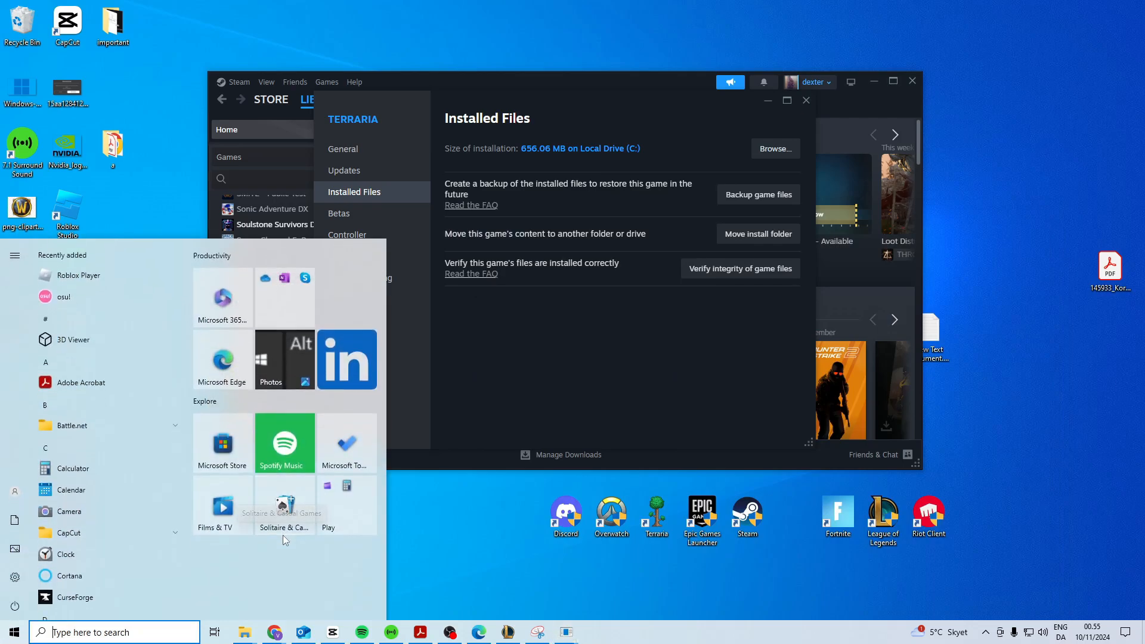
- Run msconfig and hide all Microsoft services on the Services tab
{"action": "type", "text": "msconfig"}
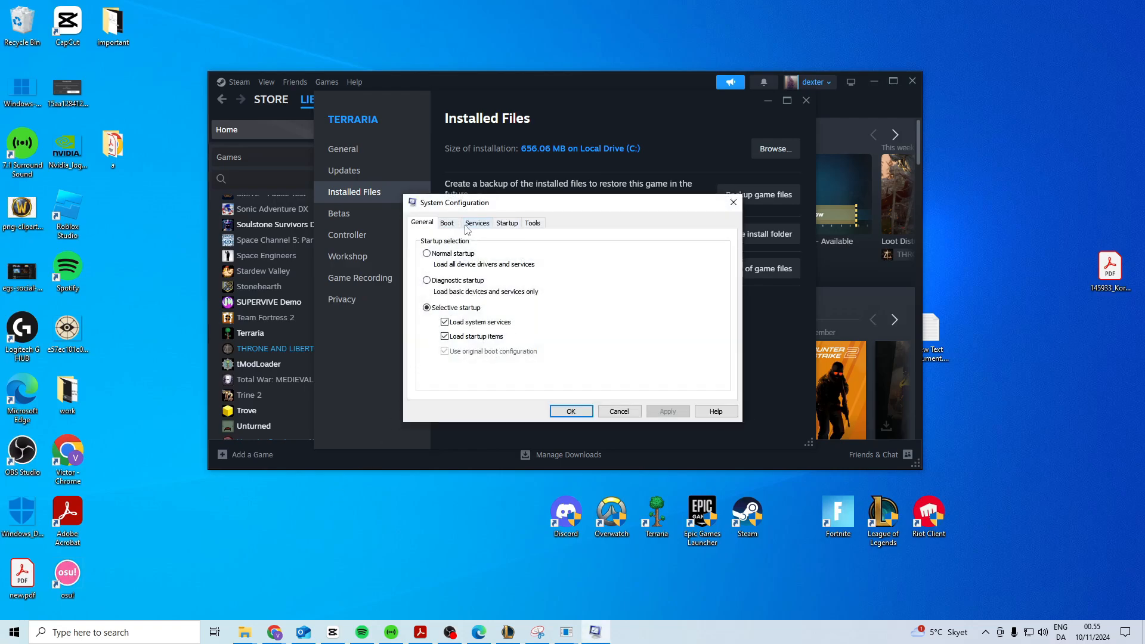
{"action": "left_click", "coordinate": [476, 222]}
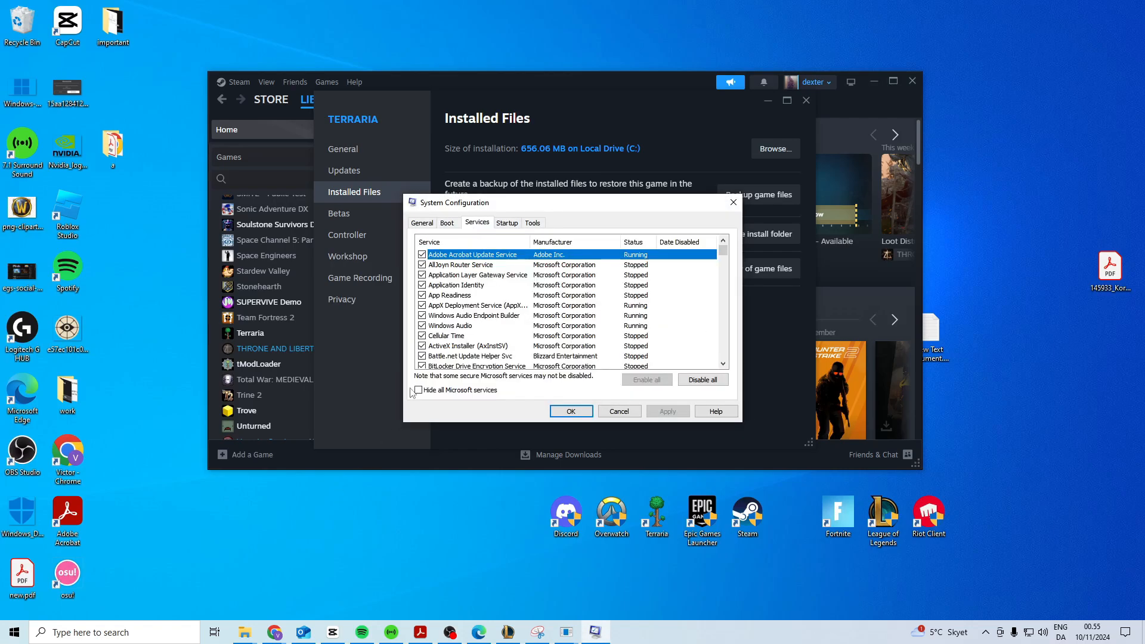
{"action": "left_click", "coordinate": [418, 389]}
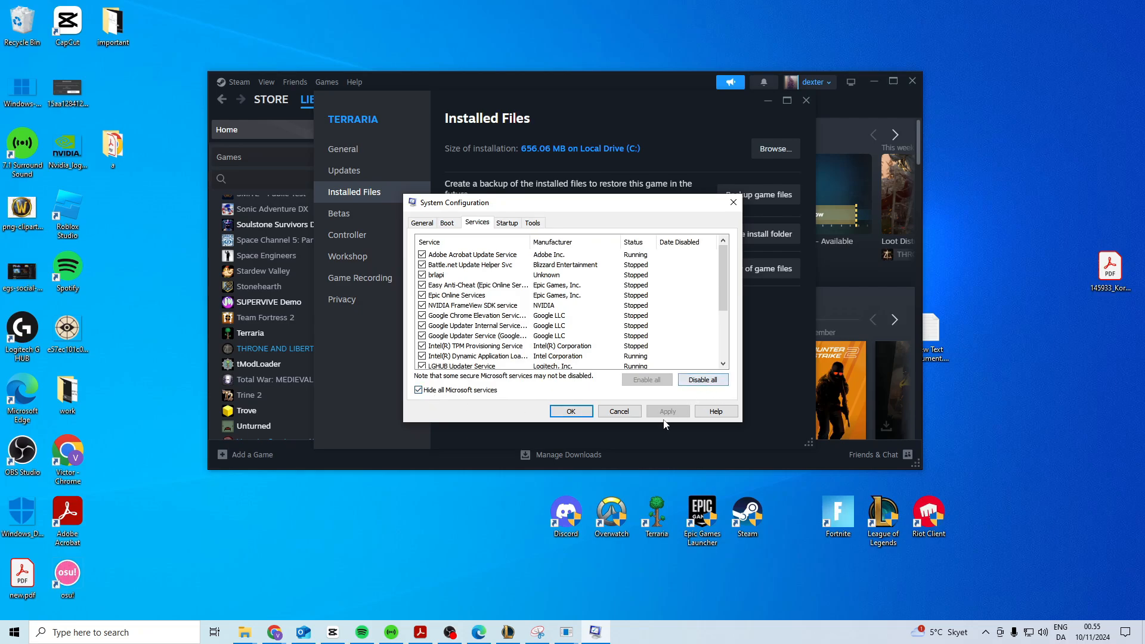
{"action": "mouse_move", "coordinate": [433, 492]}
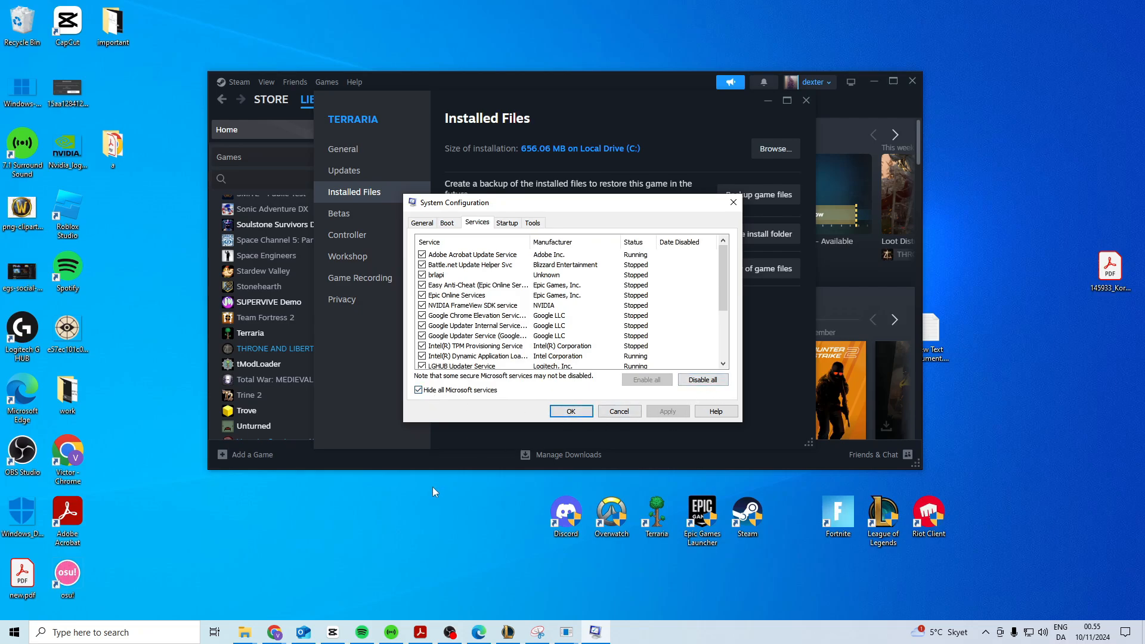